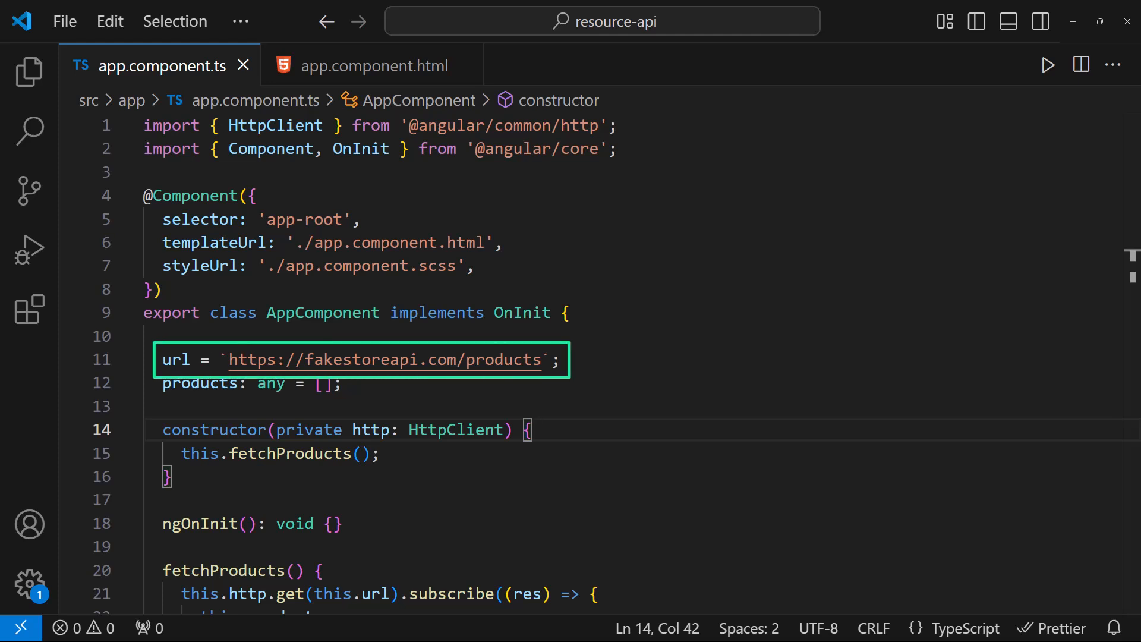
# Step: Review app.component.html and app.component.ts, then comment out the old subscribe-based fetchProducts
pyautogui.click(371, 64)
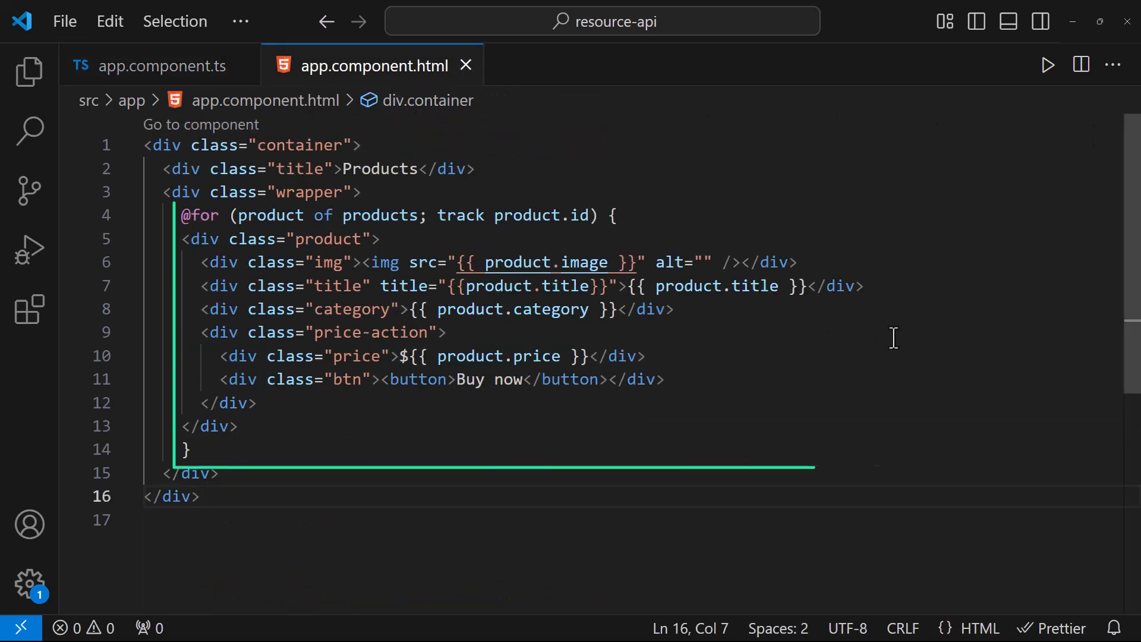
pyautogui.click(160, 65)
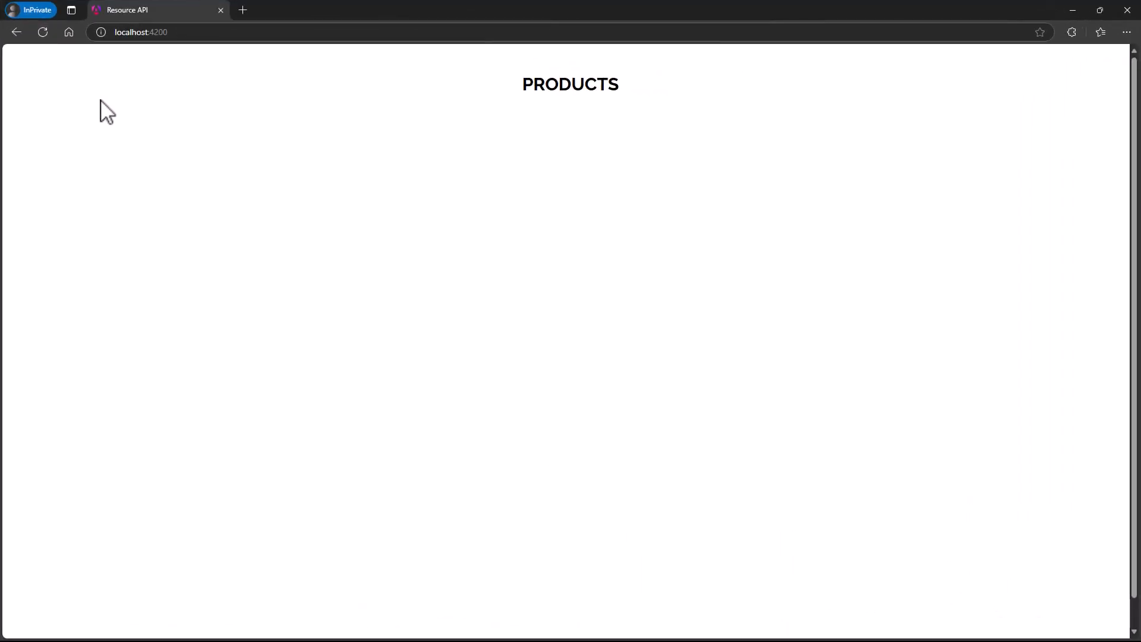
pyautogui.scroll(-3)
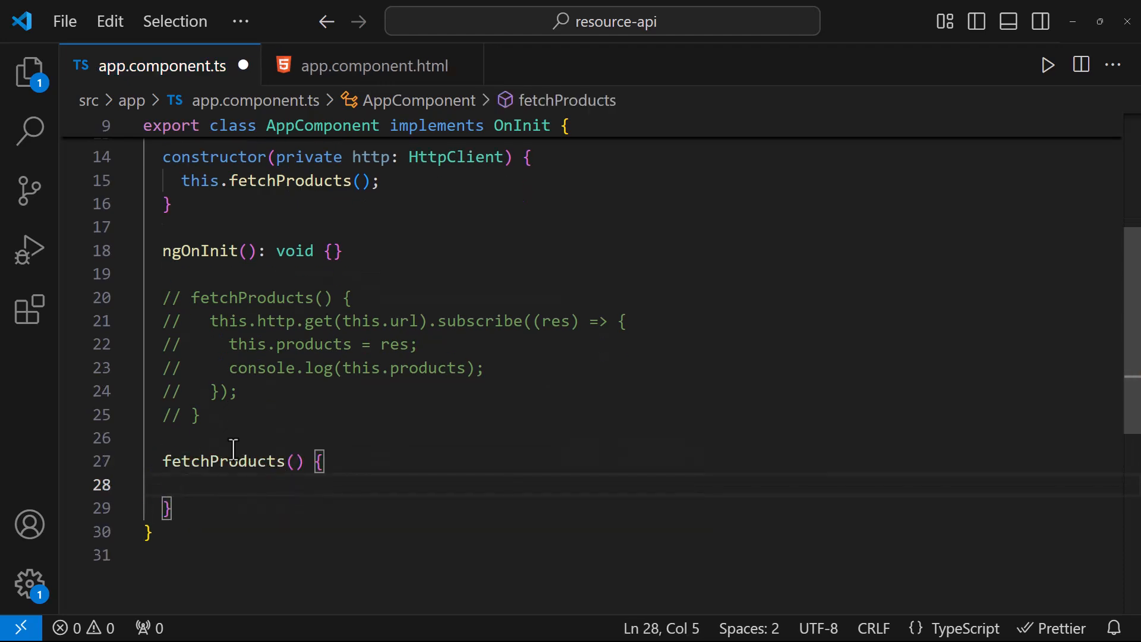
# Step: Assign this.productsResource = rxResource({ loader: () => { return this.http.get(this.url) } })
pyautogui.write('rx')
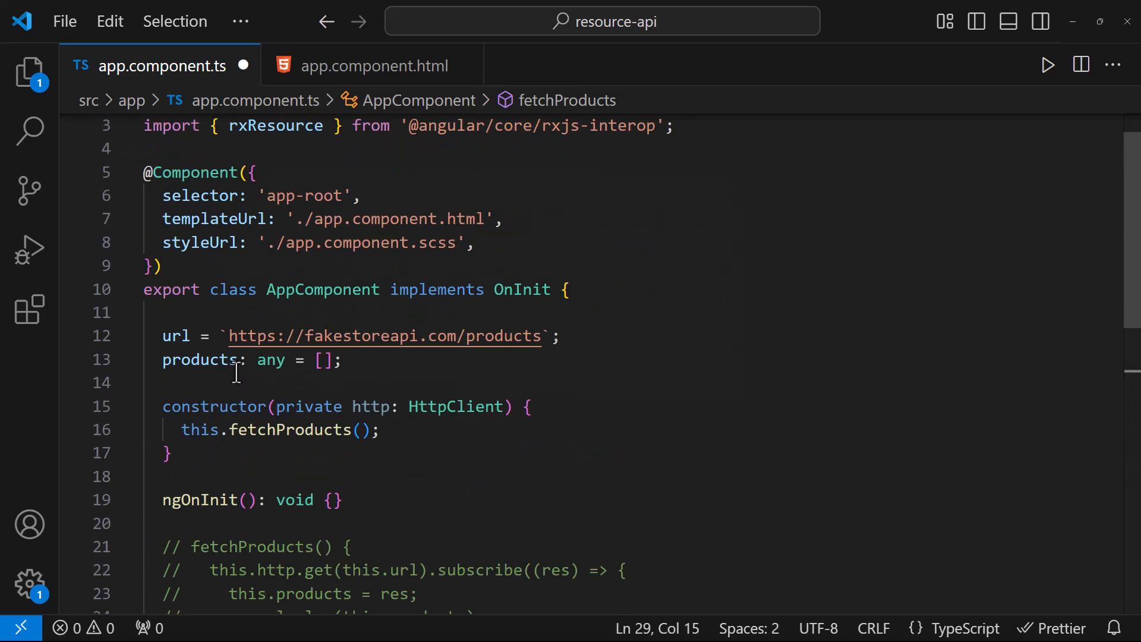
pyautogui.scroll(-3)
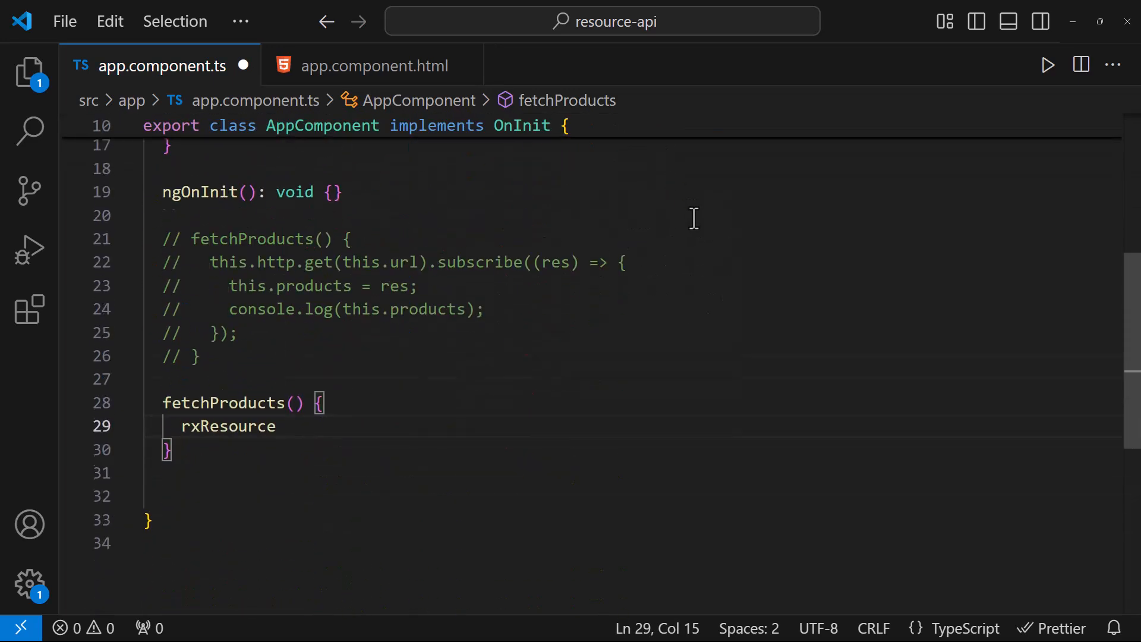
pyautogui.write('()')
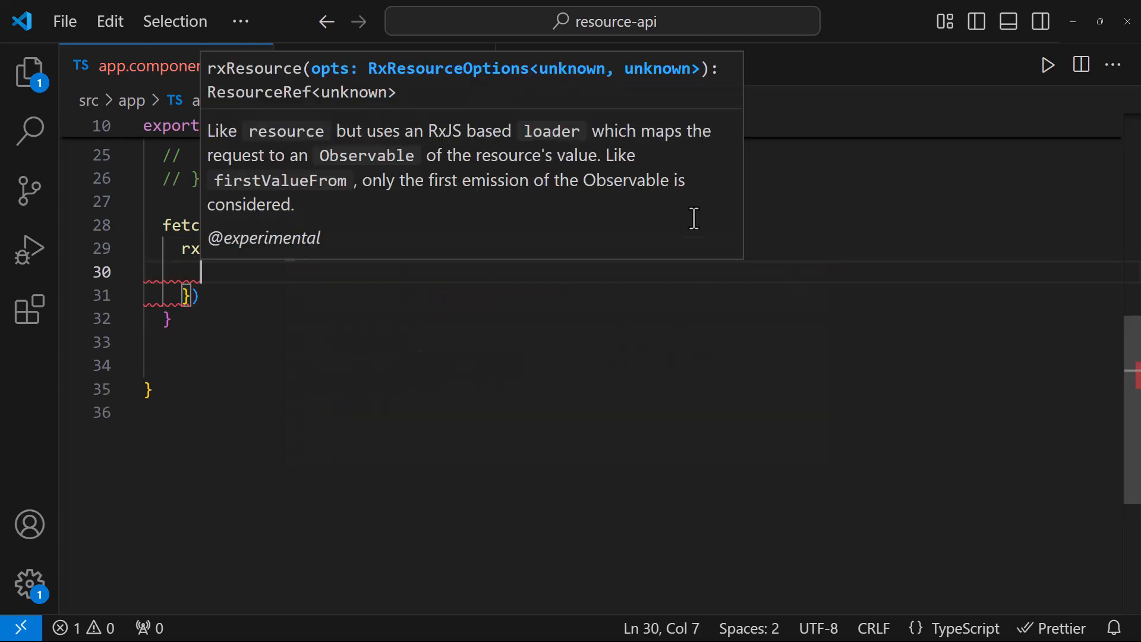
pyautogui.write('loader: () => {')
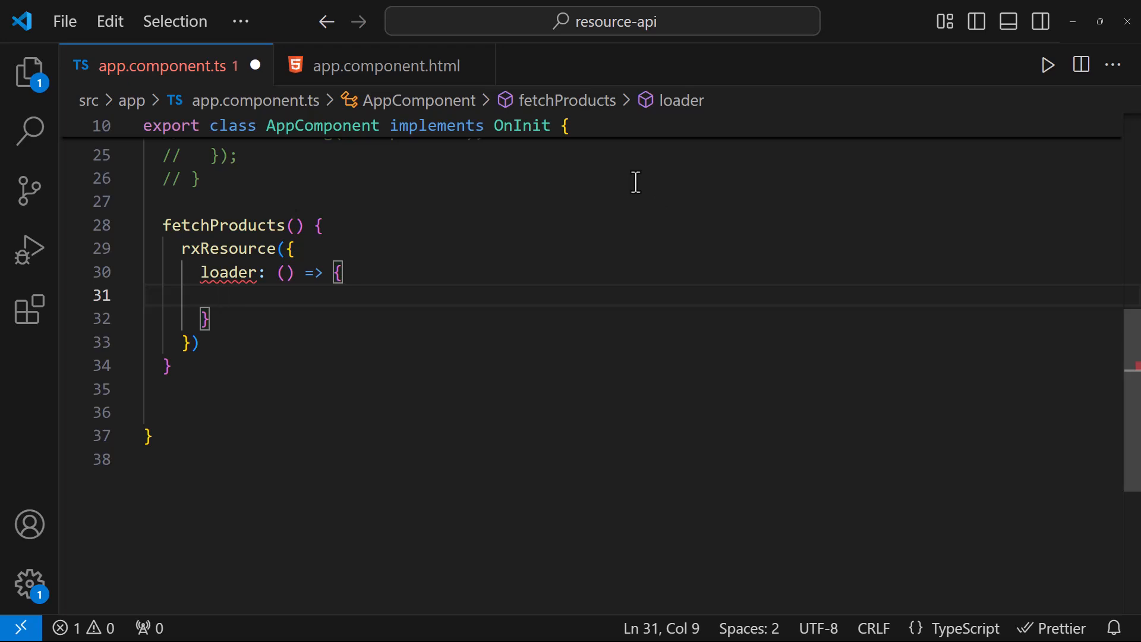
pyautogui.write('return this.http.get(this.url')
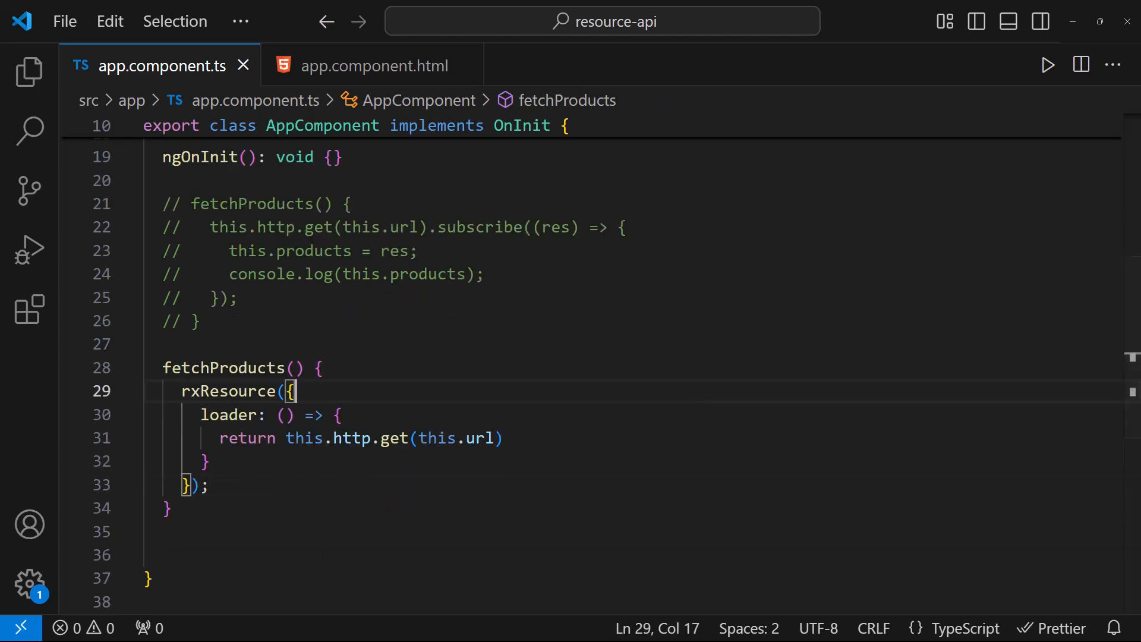
pyautogui.moveTo(233, 391)
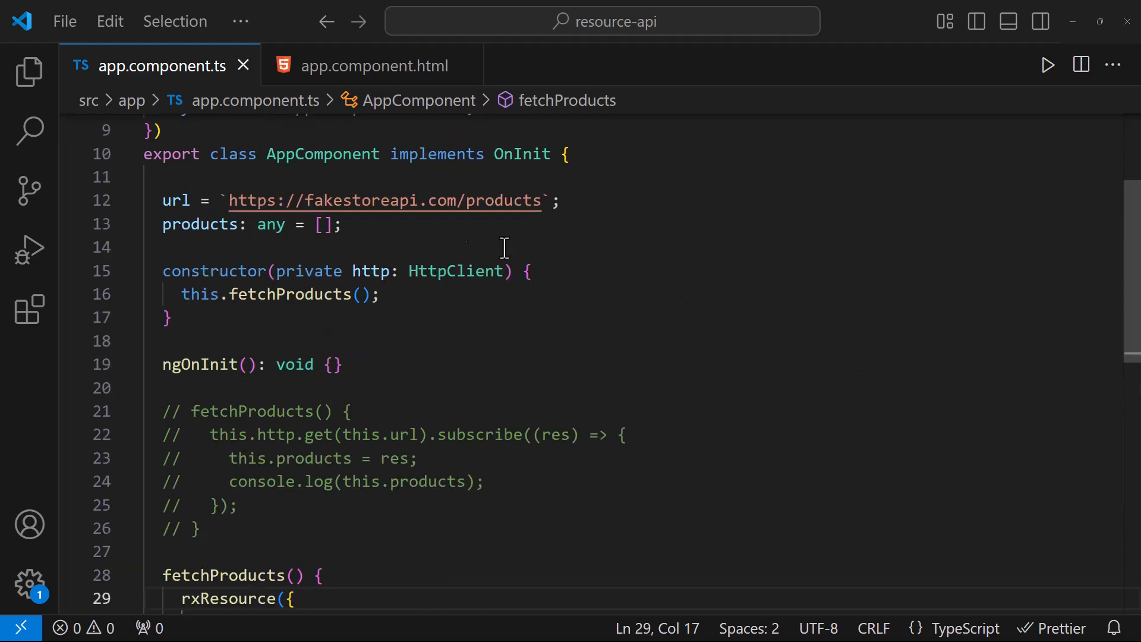
pyautogui.write('productsResource =')
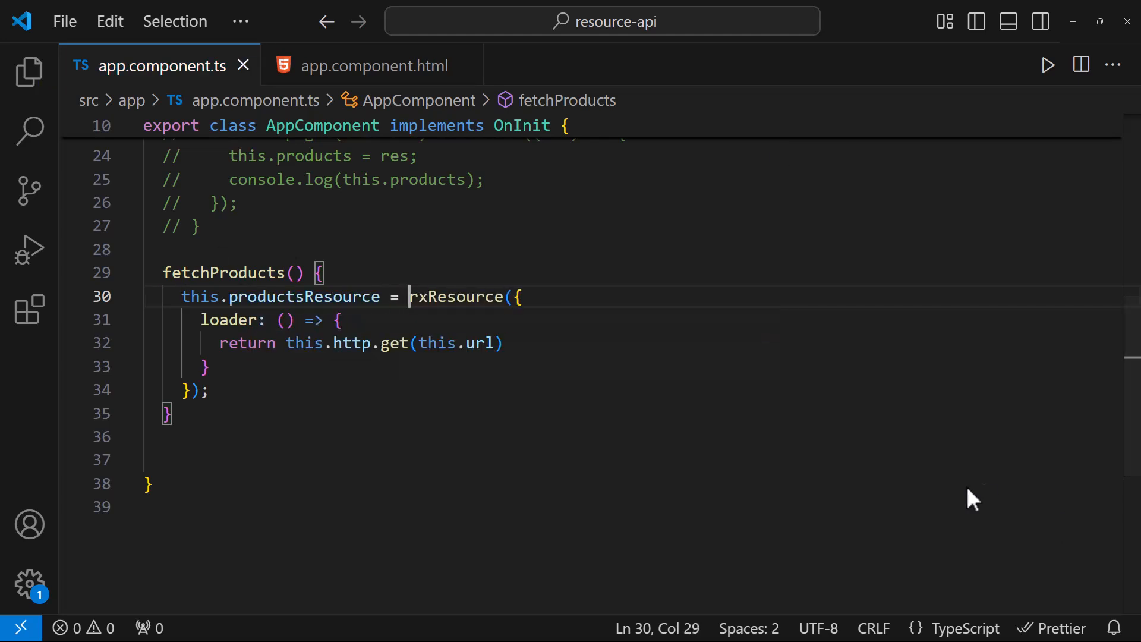
pyautogui.click(373, 64)
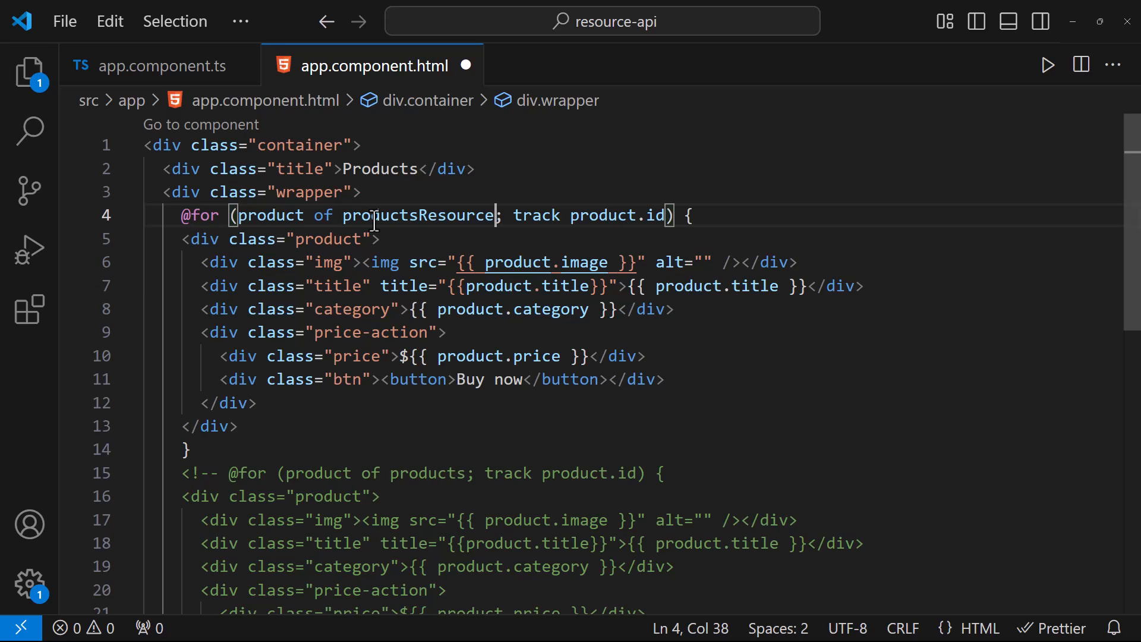
pyautogui.write('.value()')
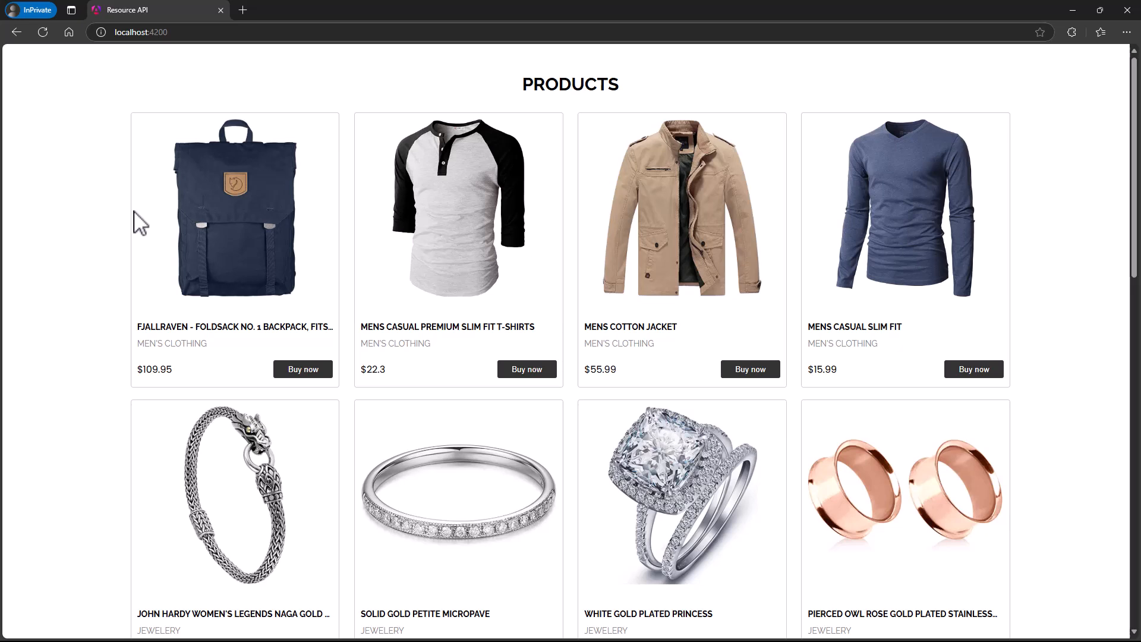
pyautogui.moveTo(321, 581)
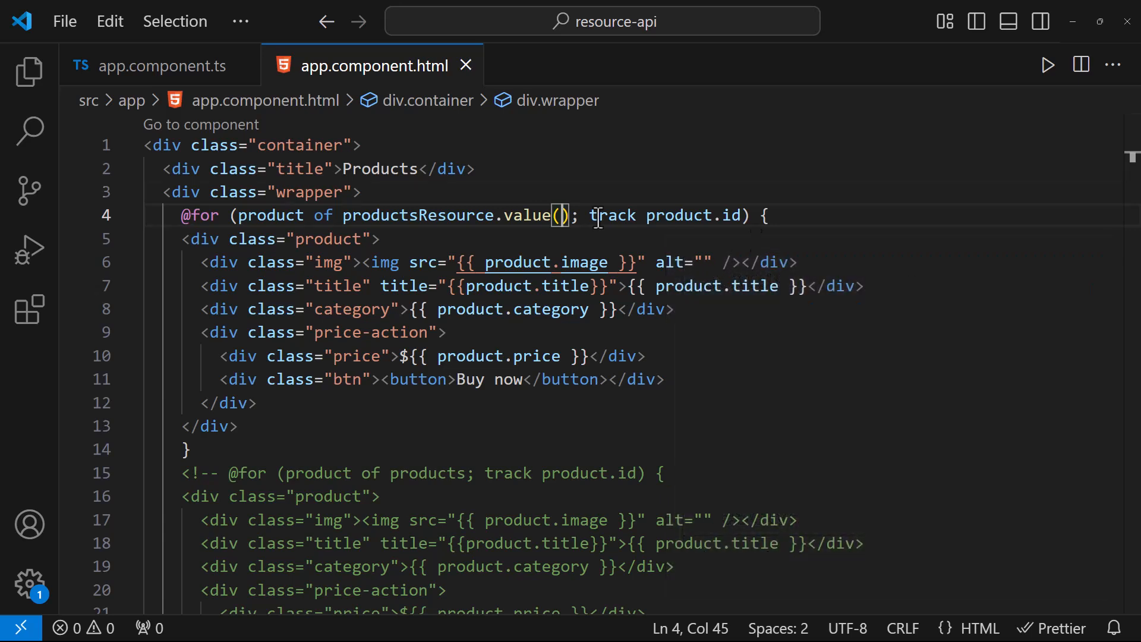
pyautogui.write('@if(productsResource)')
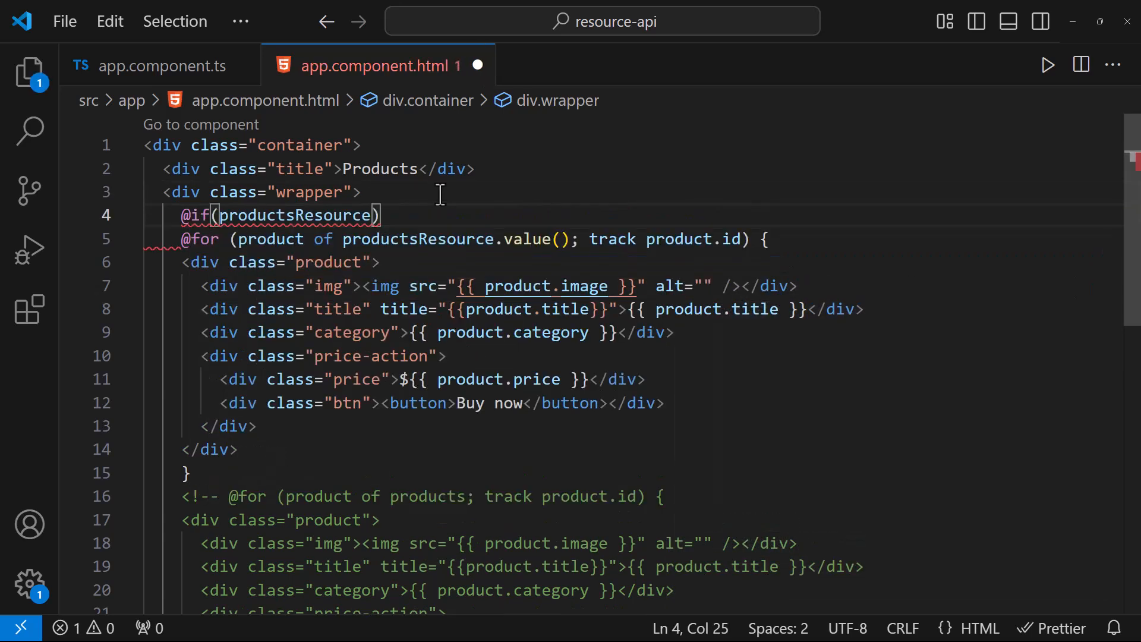
pyautogui.write('.status() === 4) {')
pyautogui.write('}')
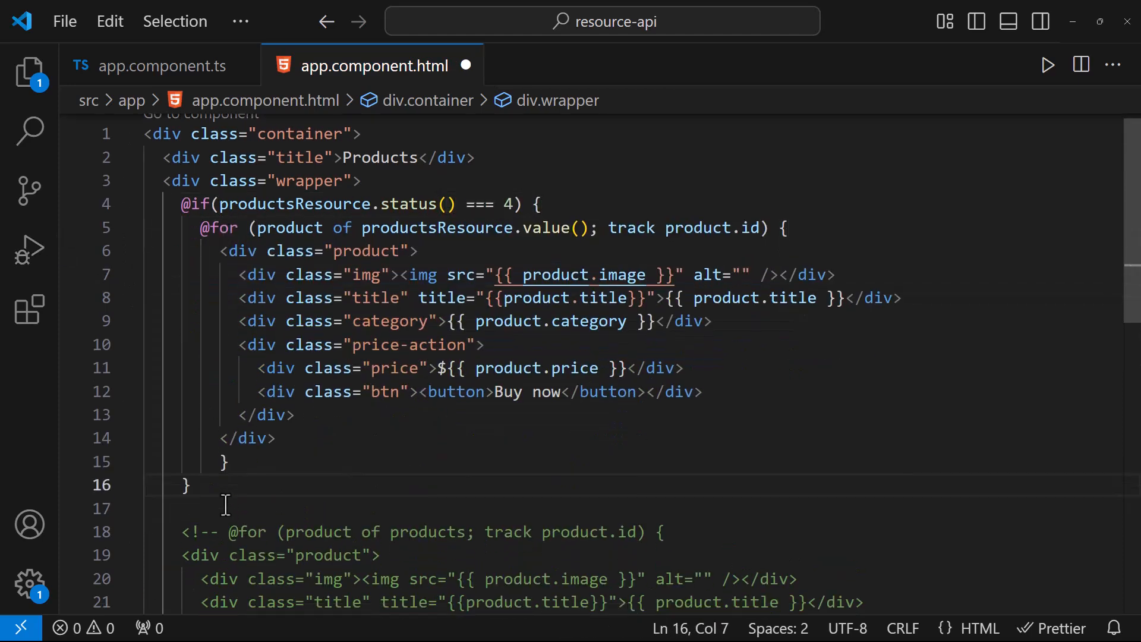
pyautogui.write('@else if (productsResource.st) {')
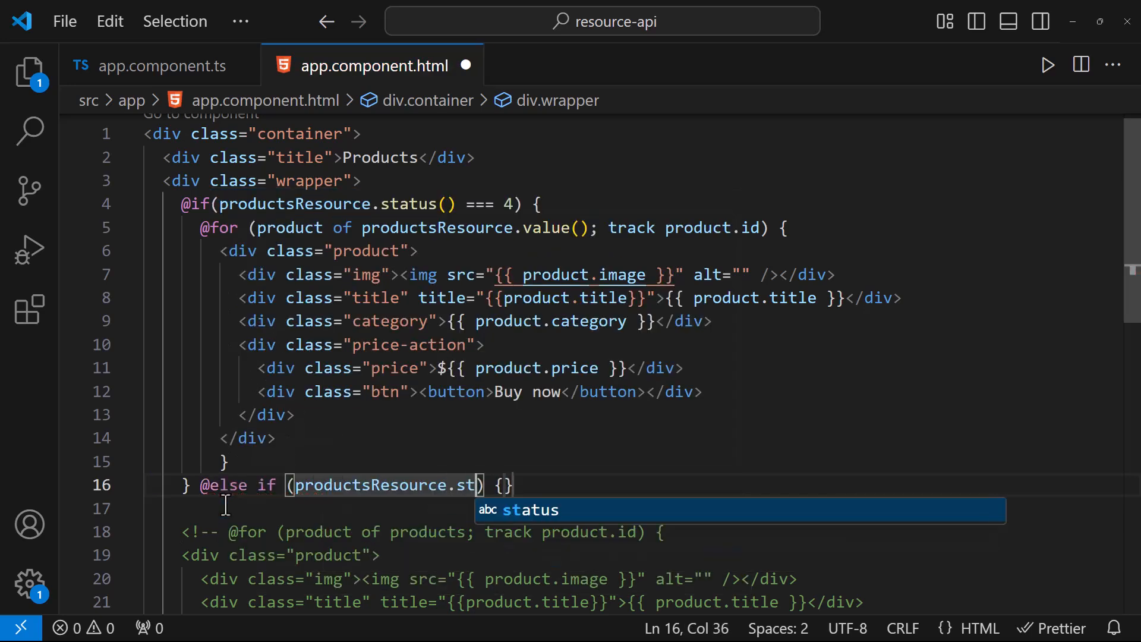
pyautogui.write('atus() === 2) {')
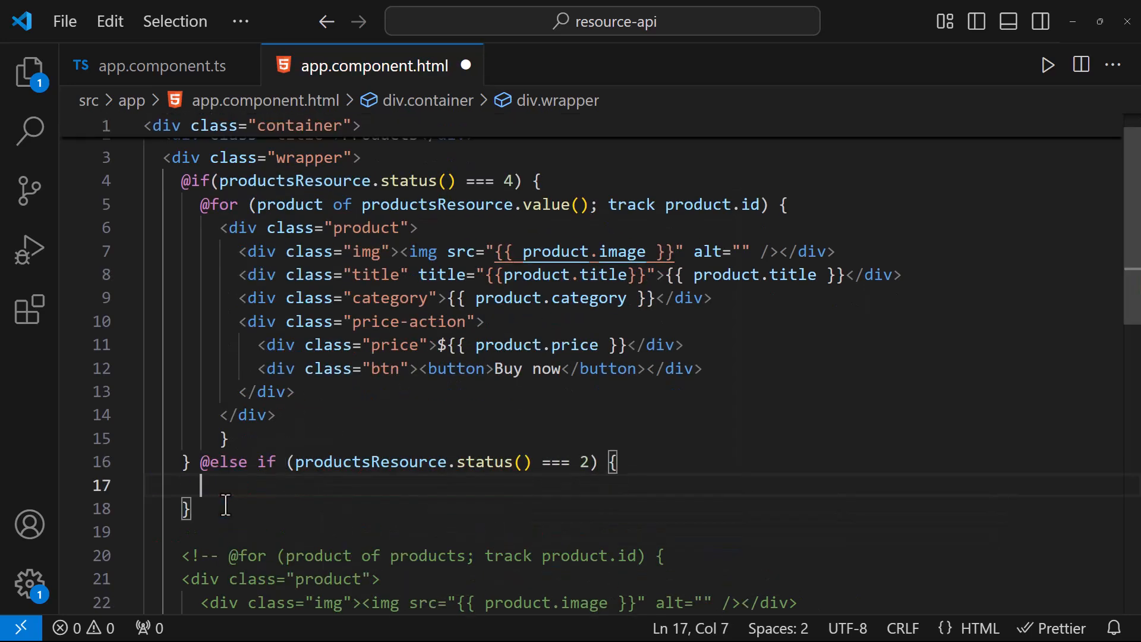
pyautogui.write('<div class="msg"></div>')
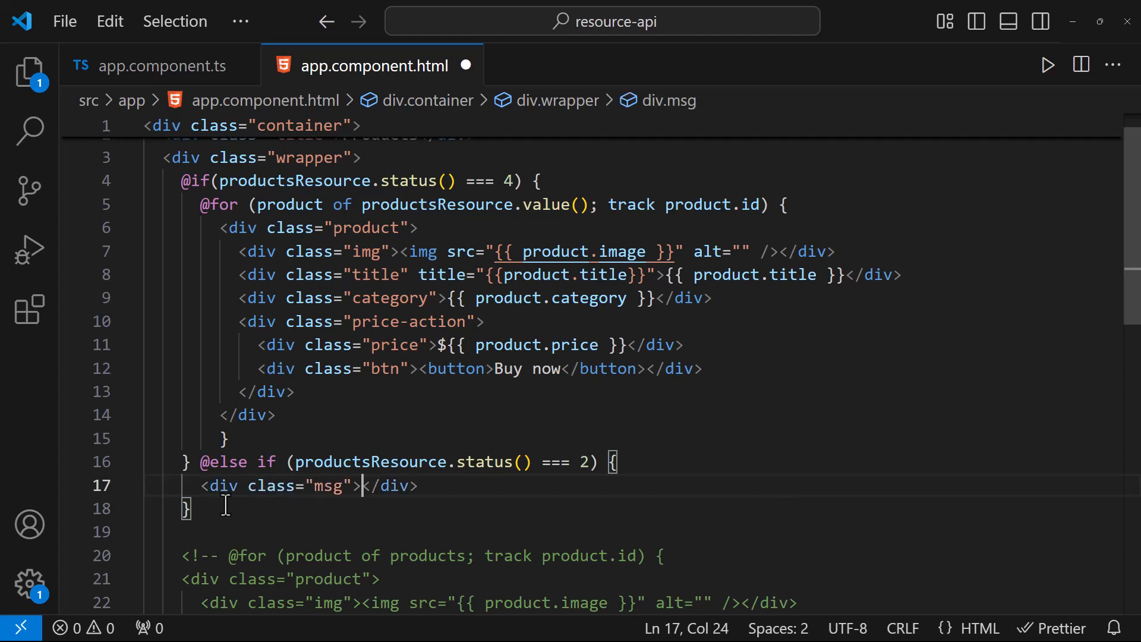
pyautogui.write('Loading...')
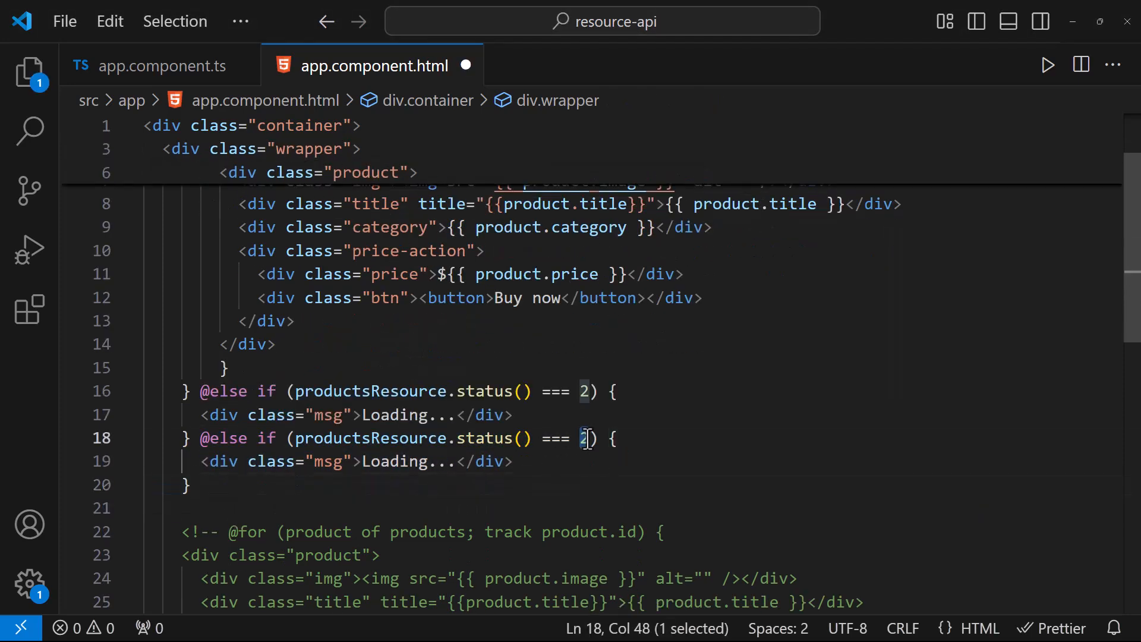
pyautogui.write('Some error has occure')
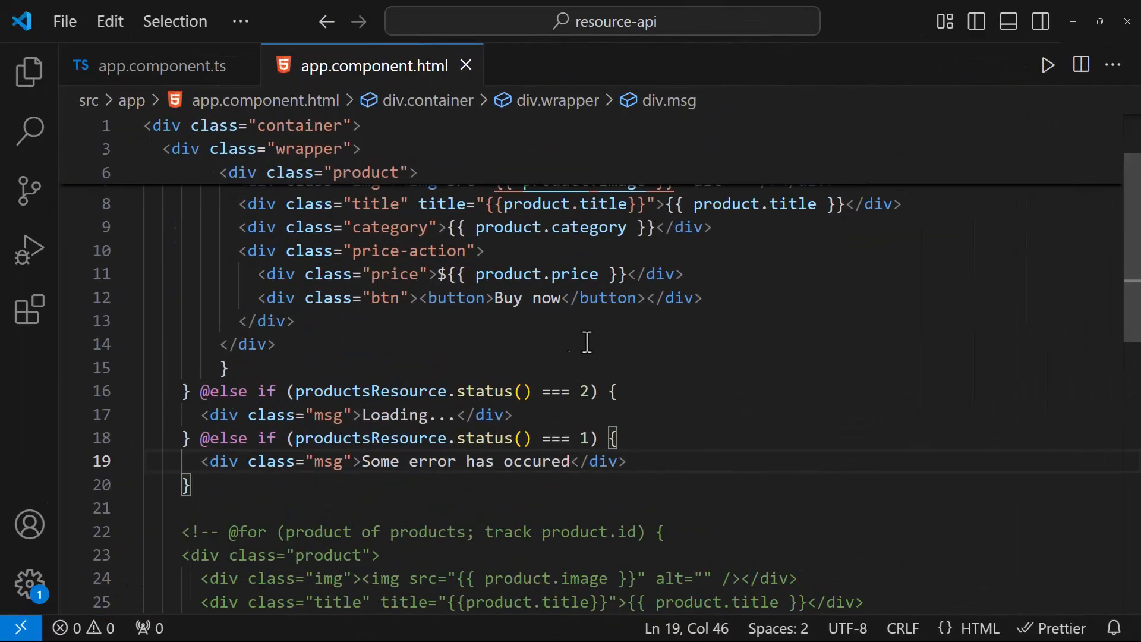
# Step: Declare productsResource: any and use resource({ loader: () => fetch(this.url).then(res => res.json()) })
pyautogui.click(160, 65)
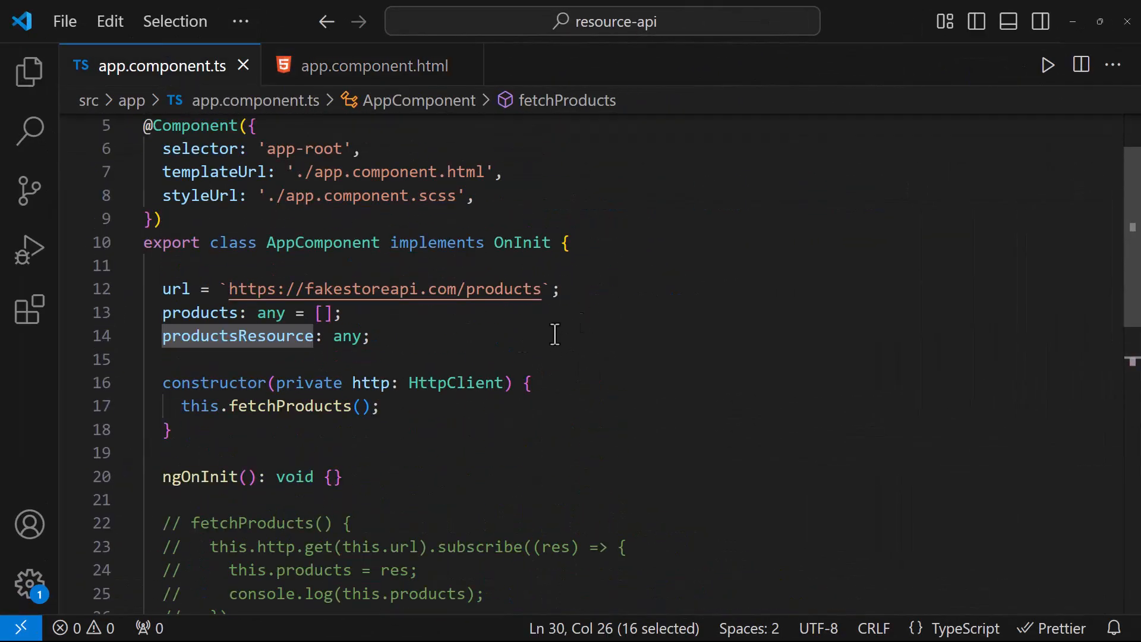
pyautogui.write('dfgdfgf')
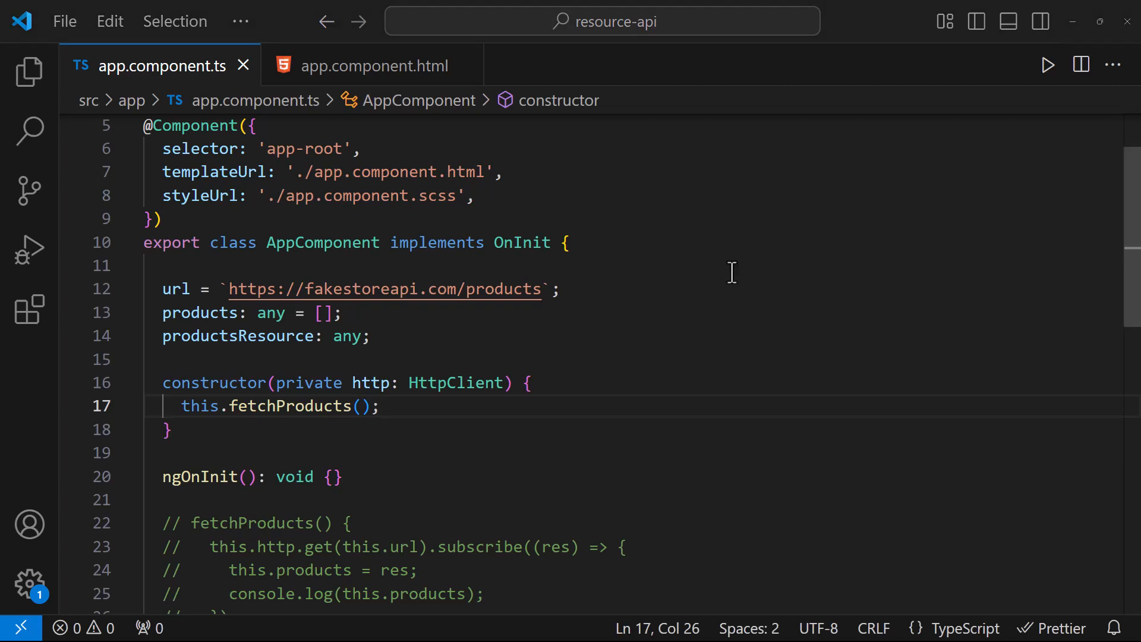
pyautogui.scroll(-3)
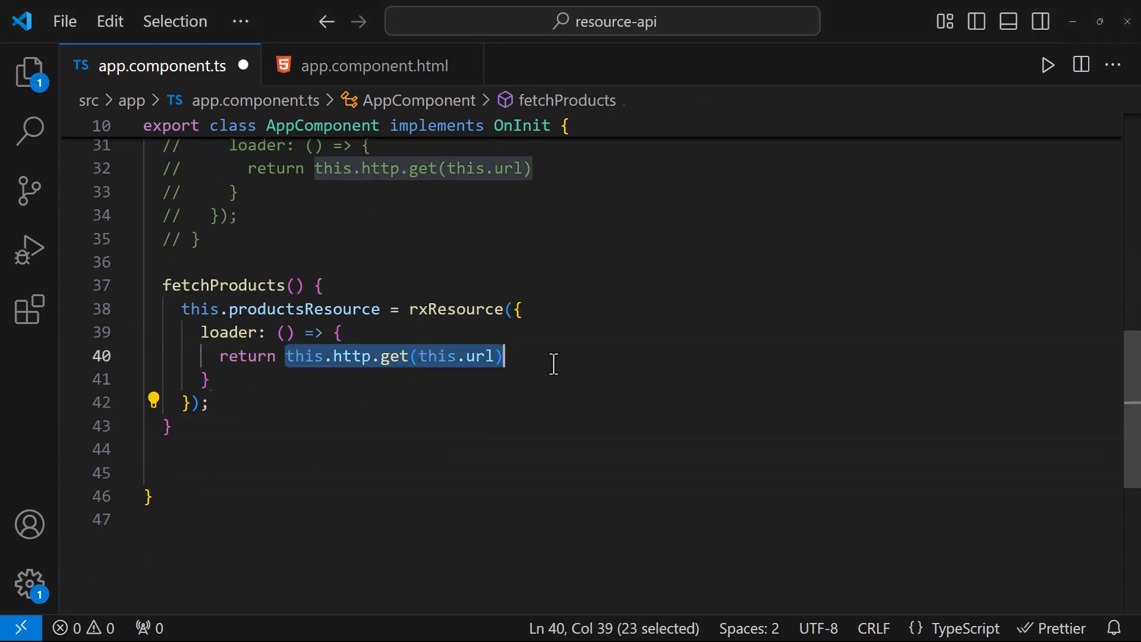
pyautogui.write('fetch(this.ur')
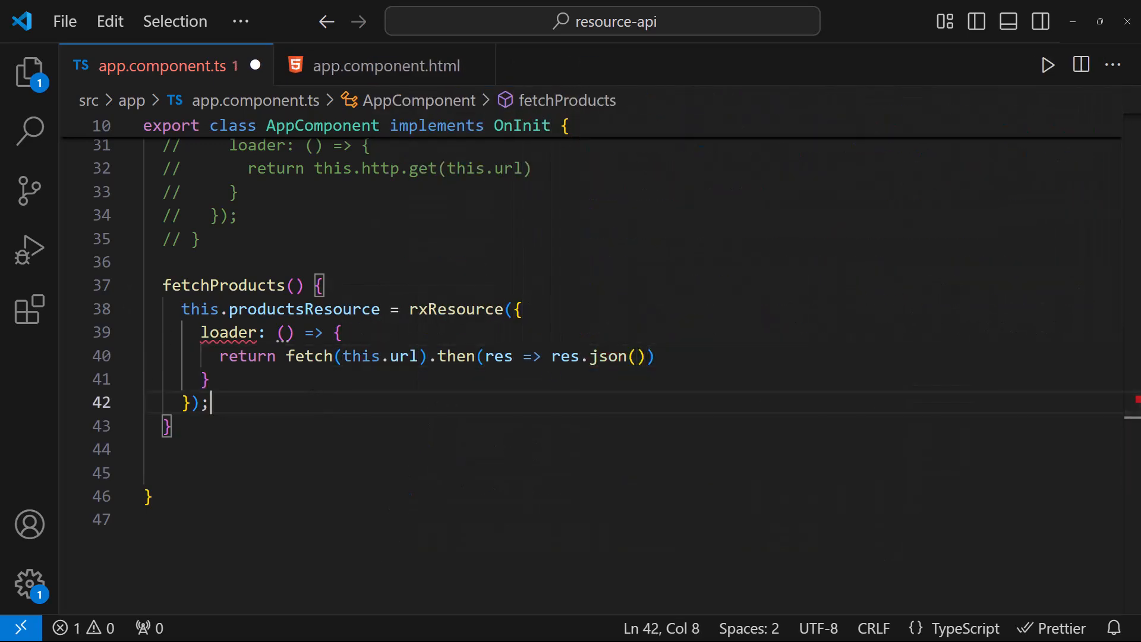
pyautogui.write('resource')
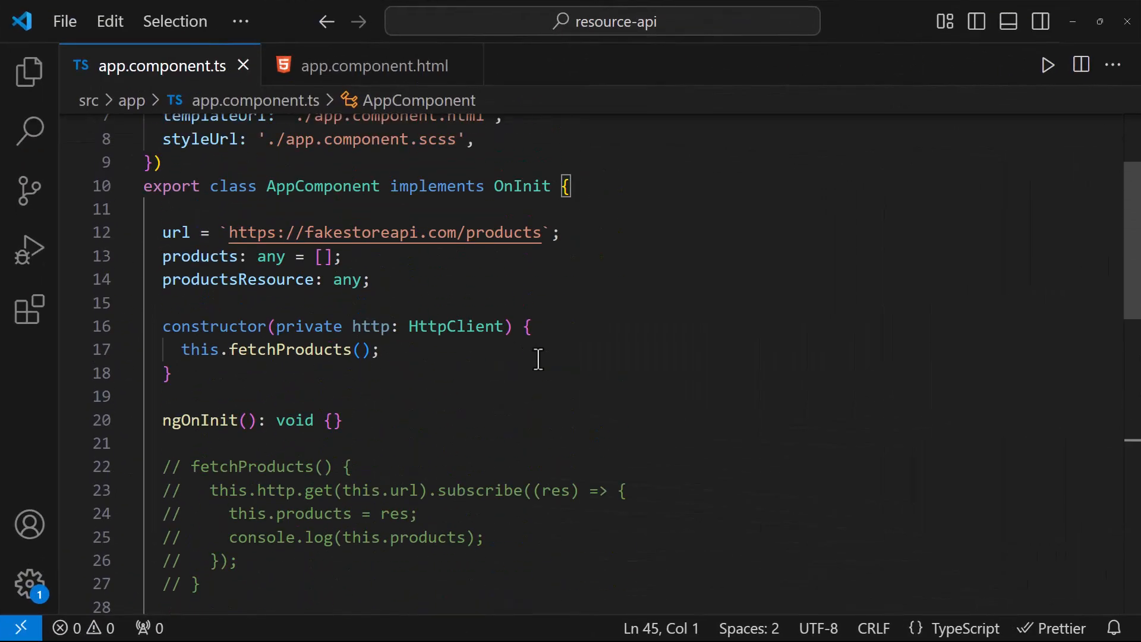
# Step: Try this.fetchProducts() in ngOnInit, then leave ngOnInit empty with the call in the constructor
pyautogui.moveTo(180, 350); pyautogui.dragTo(172, 374)
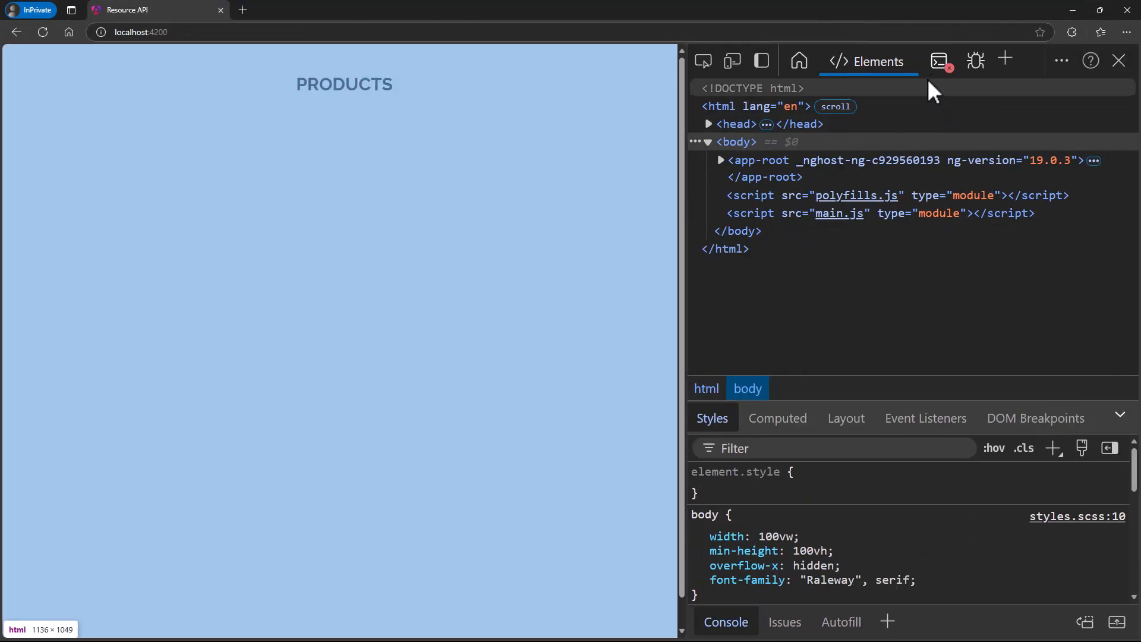
pyautogui.click(912, 61)
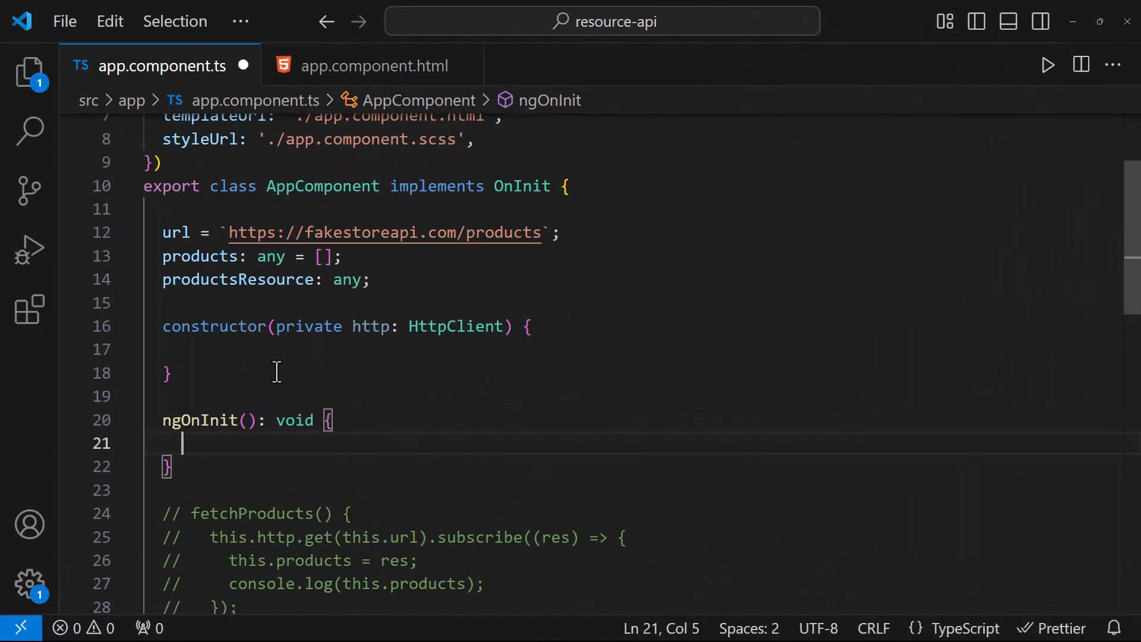
pyautogui.write('this.fetchProducts();')
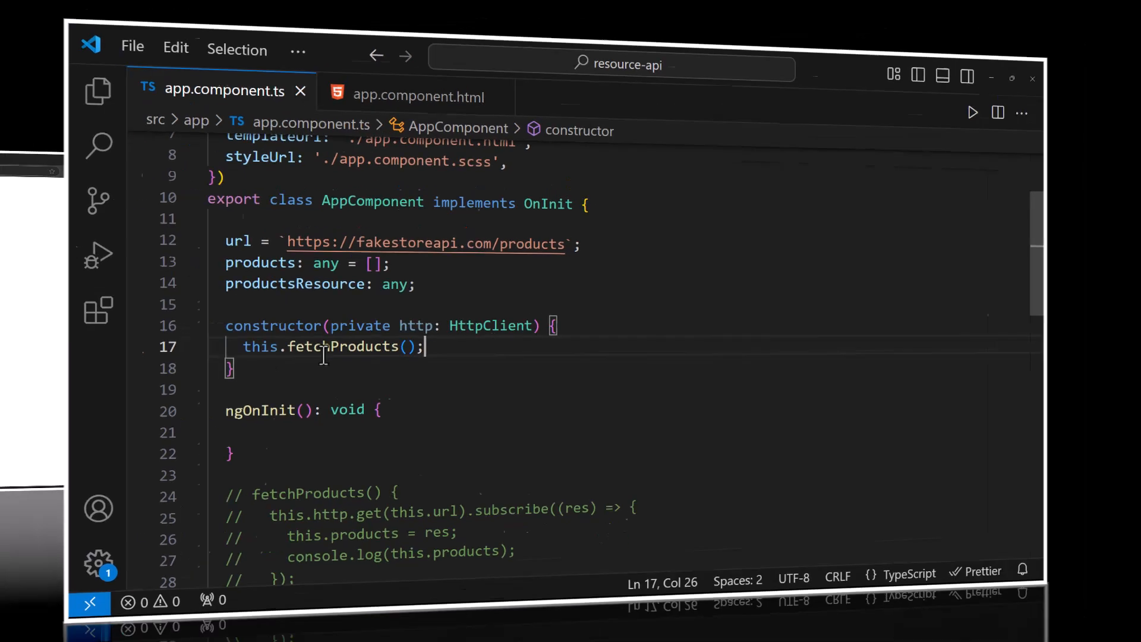